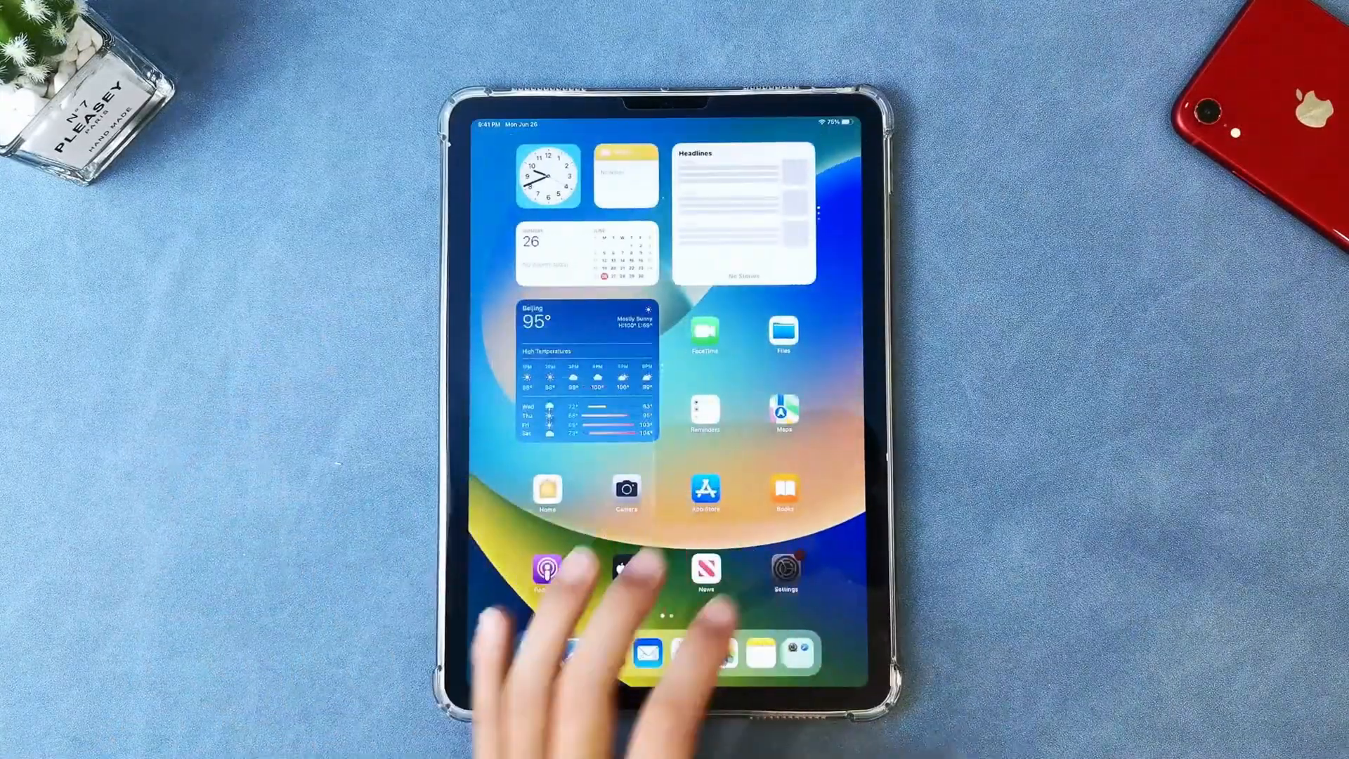
Step: In iPad Settings, go to Apple Account > Find My > Find My iPad and confirm both toggles are on
click(784, 566)
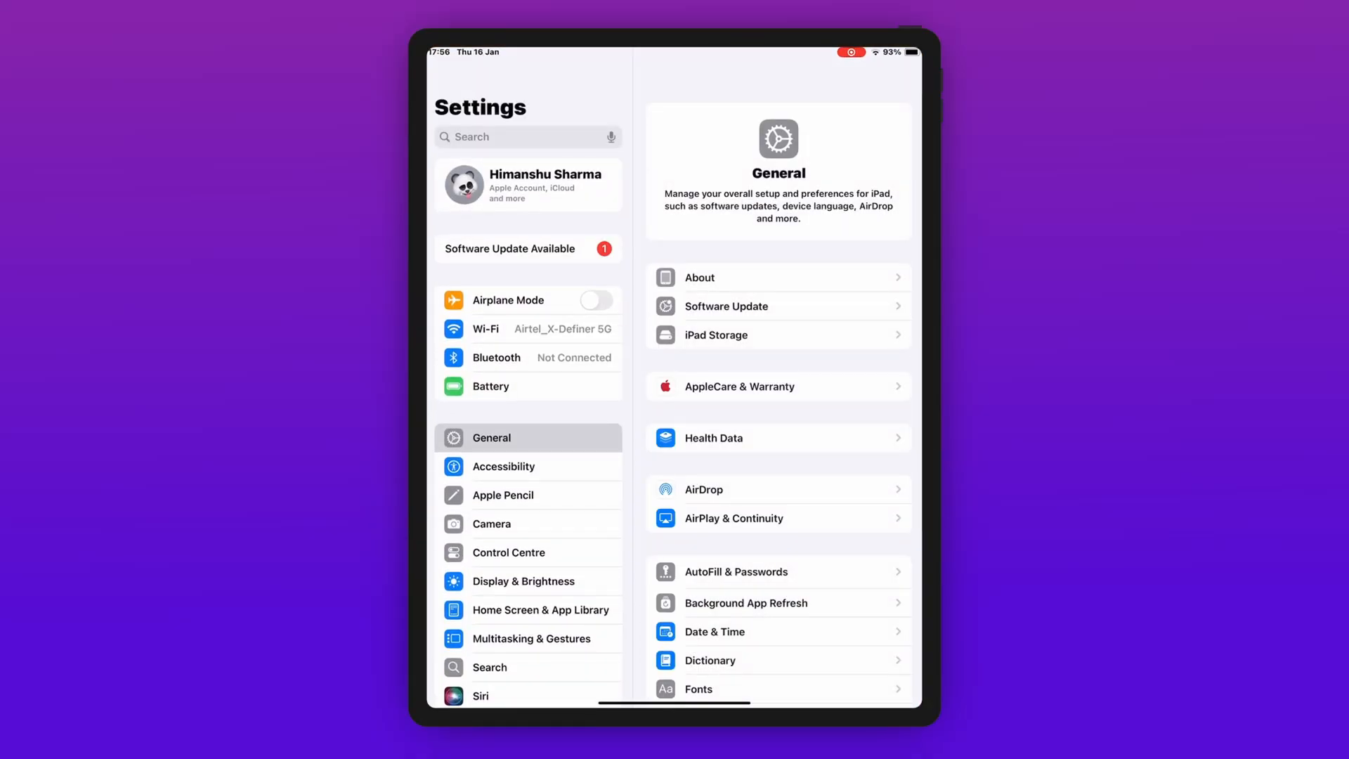
scroll(down, 3)
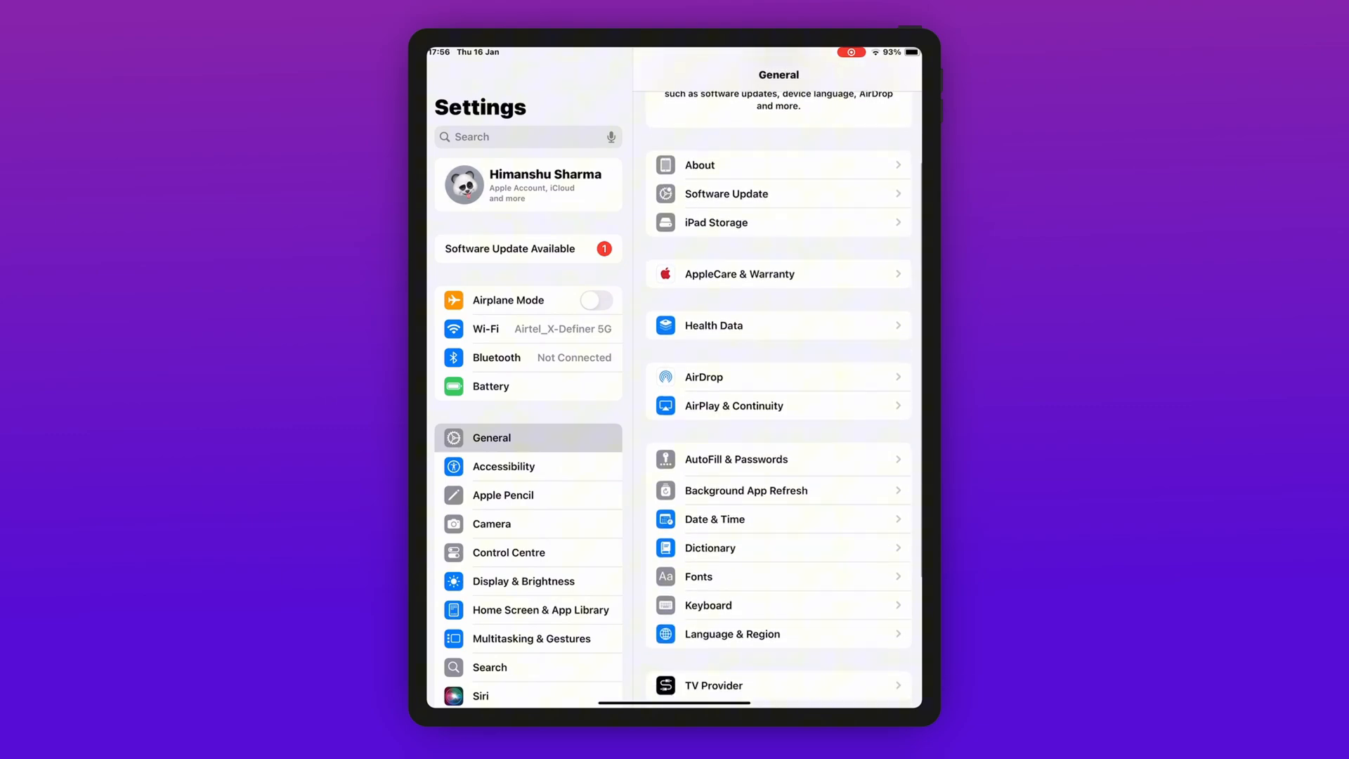
scroll(down, 3)
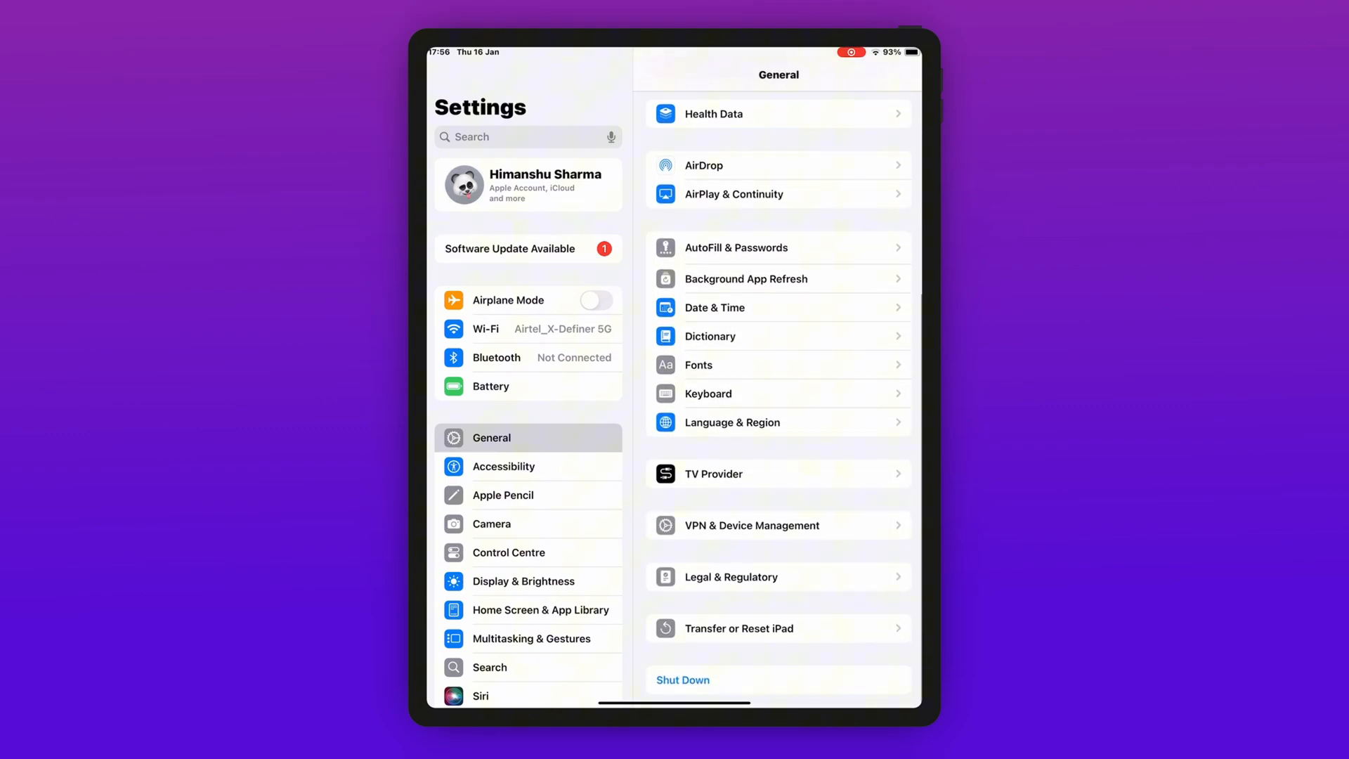
click(751, 524)
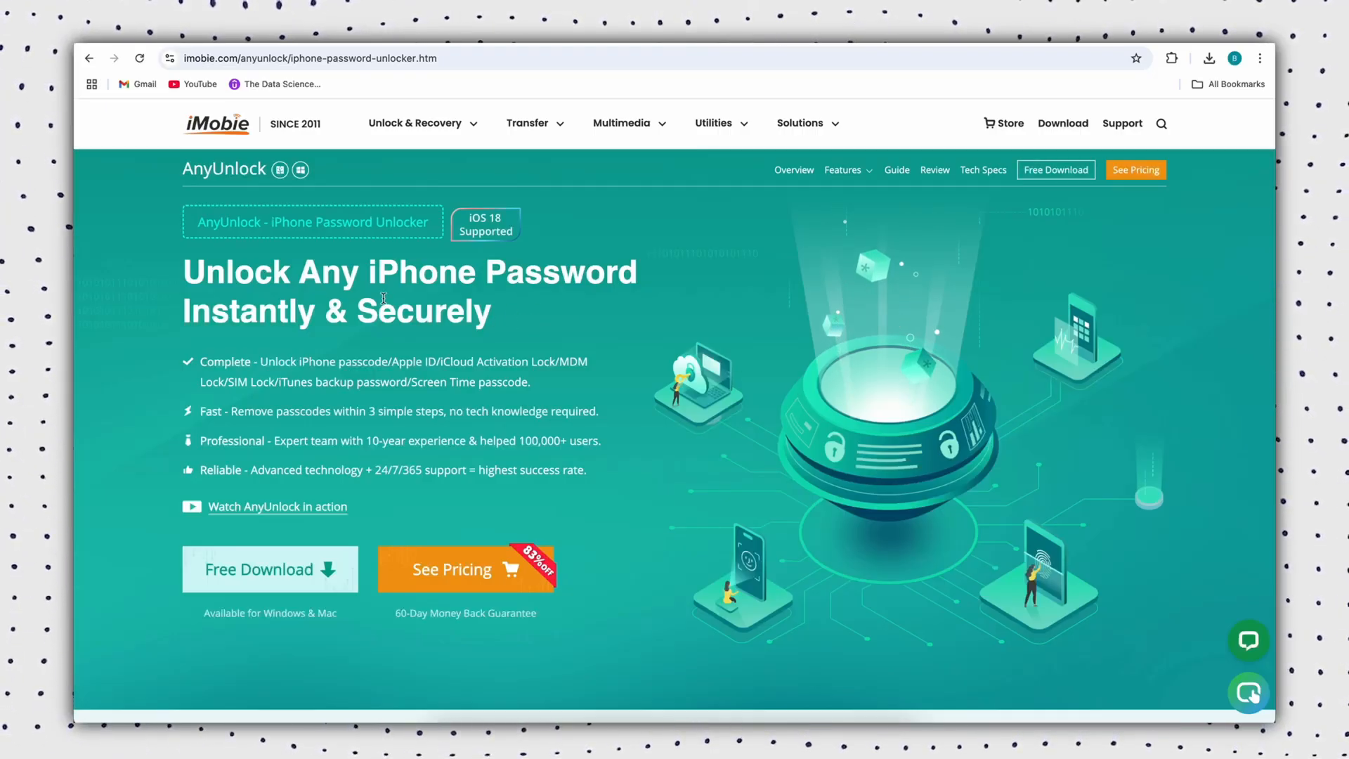
scroll(down, 3)
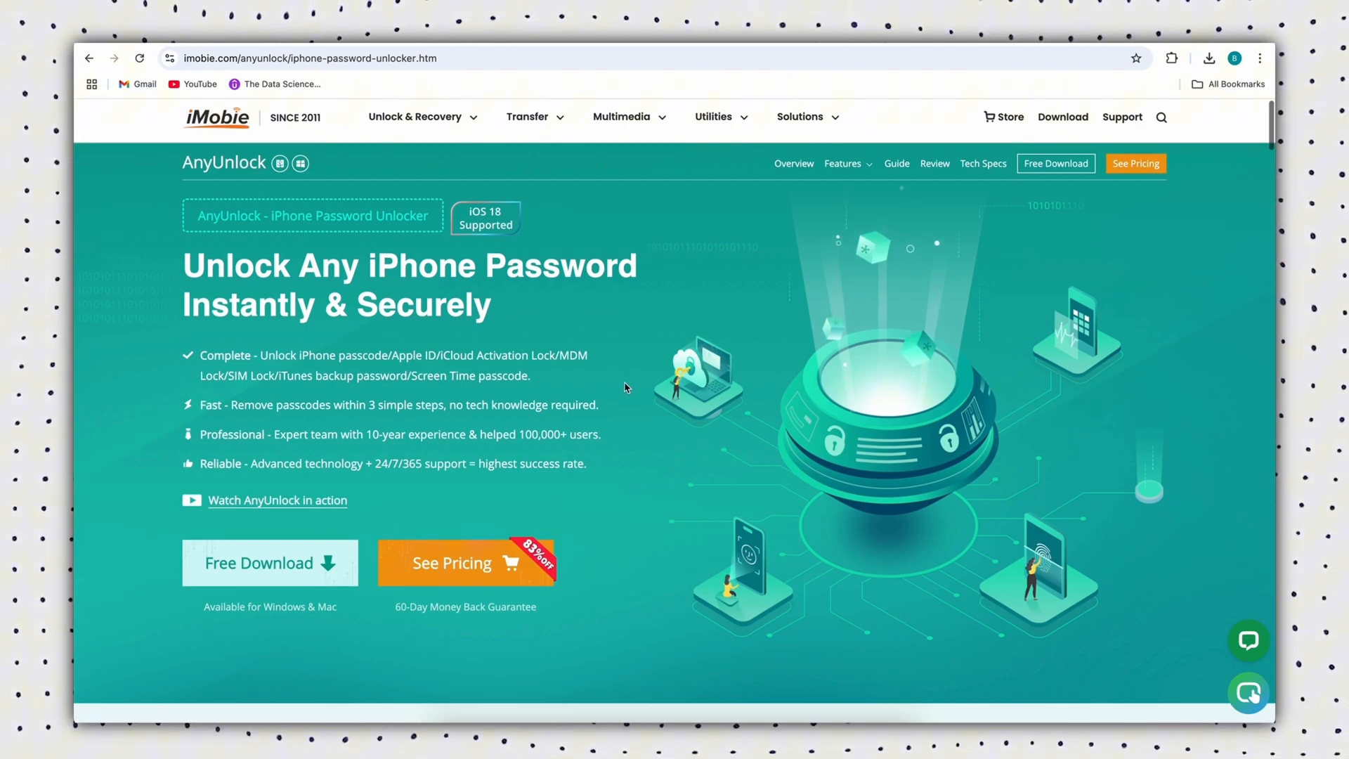
scroll(down, 3)
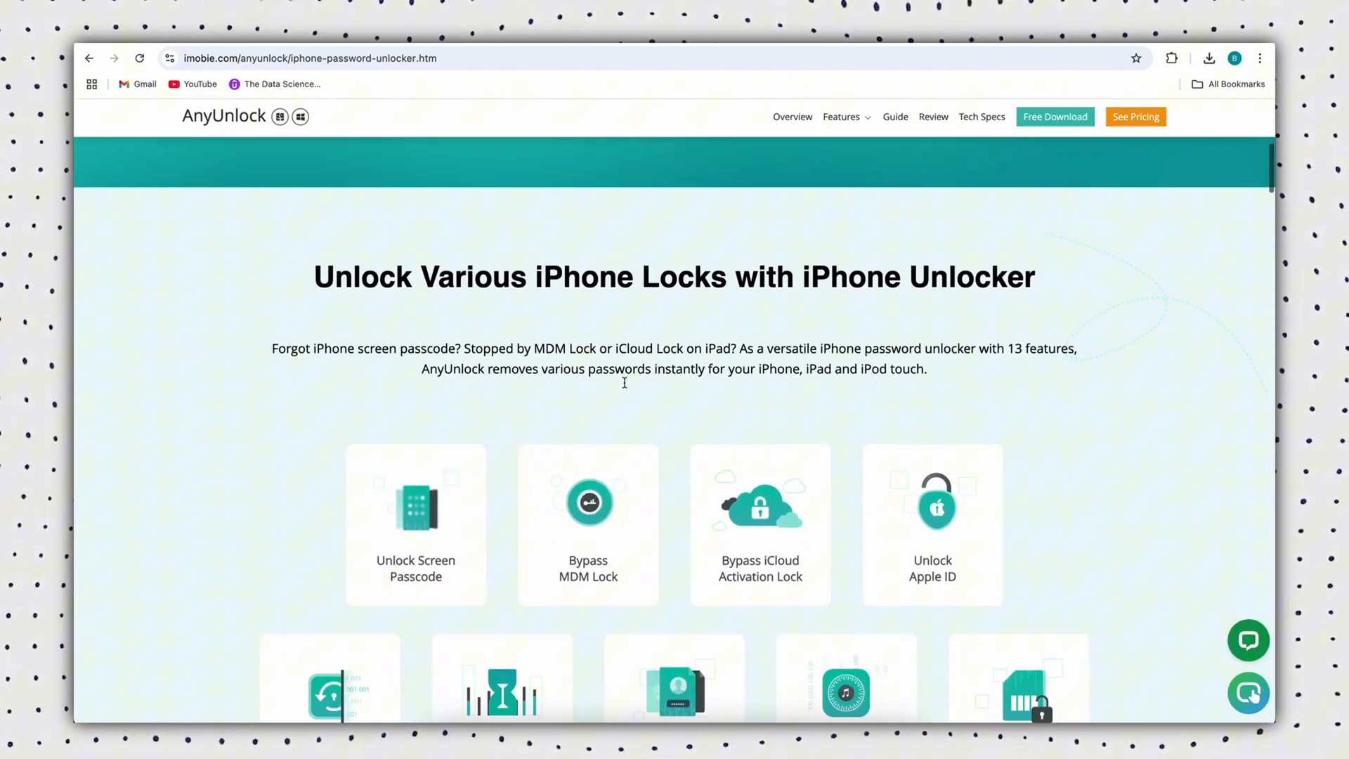
scroll(down, 3)
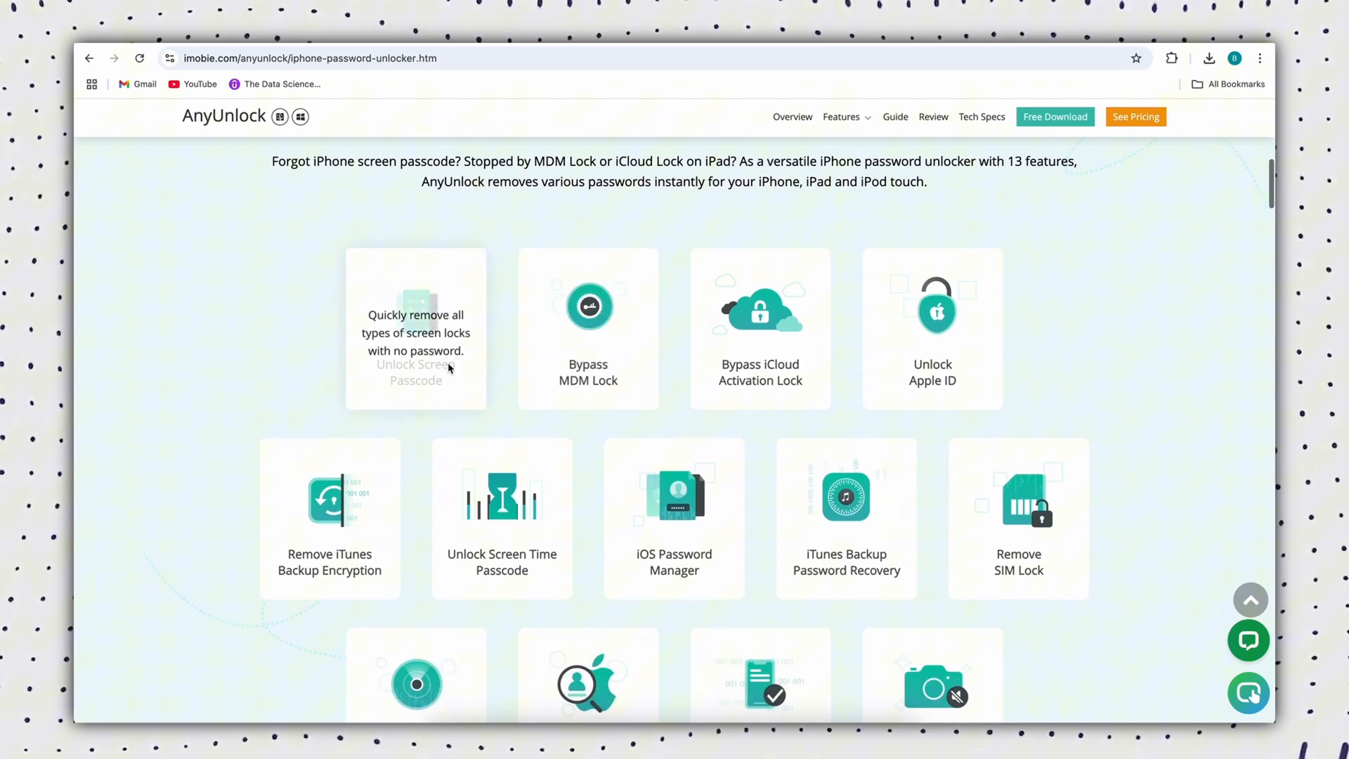
mouse_move(863, 375)
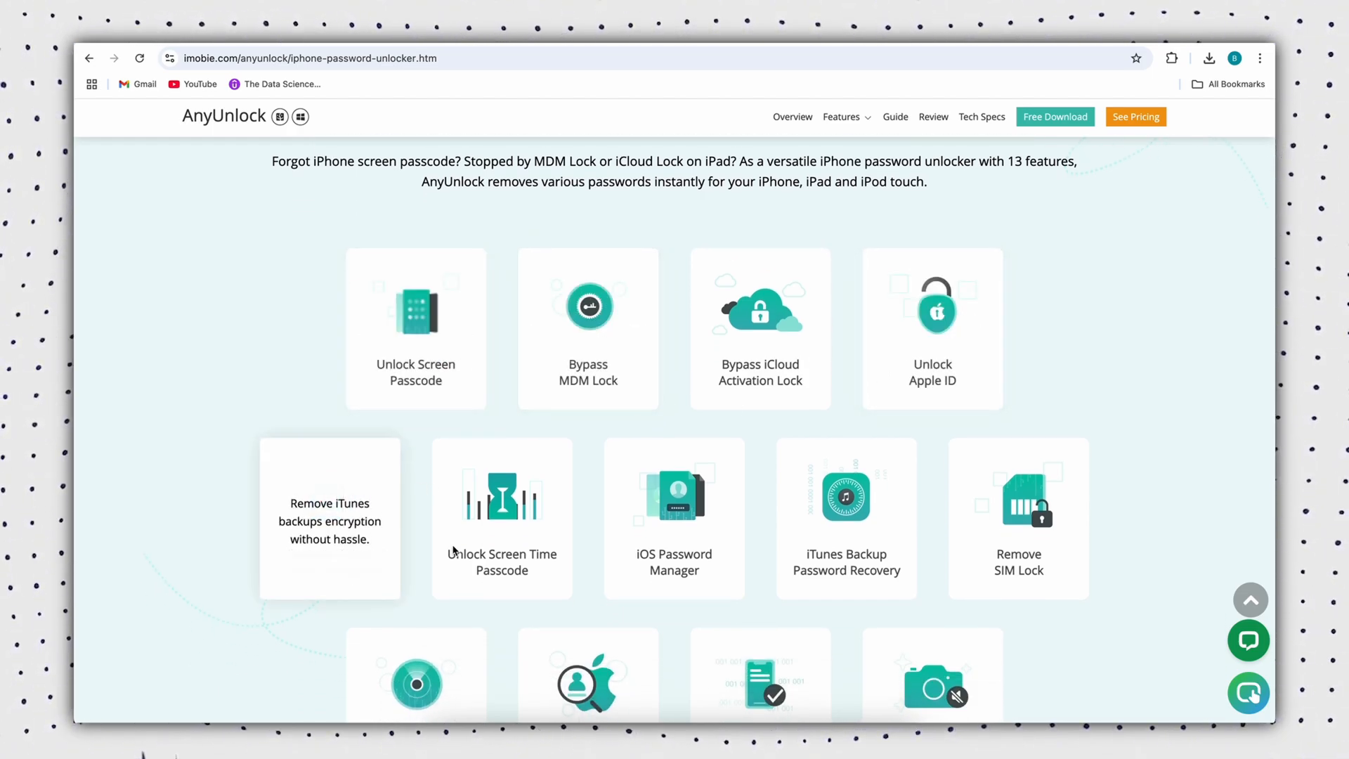
scroll(down, 3)
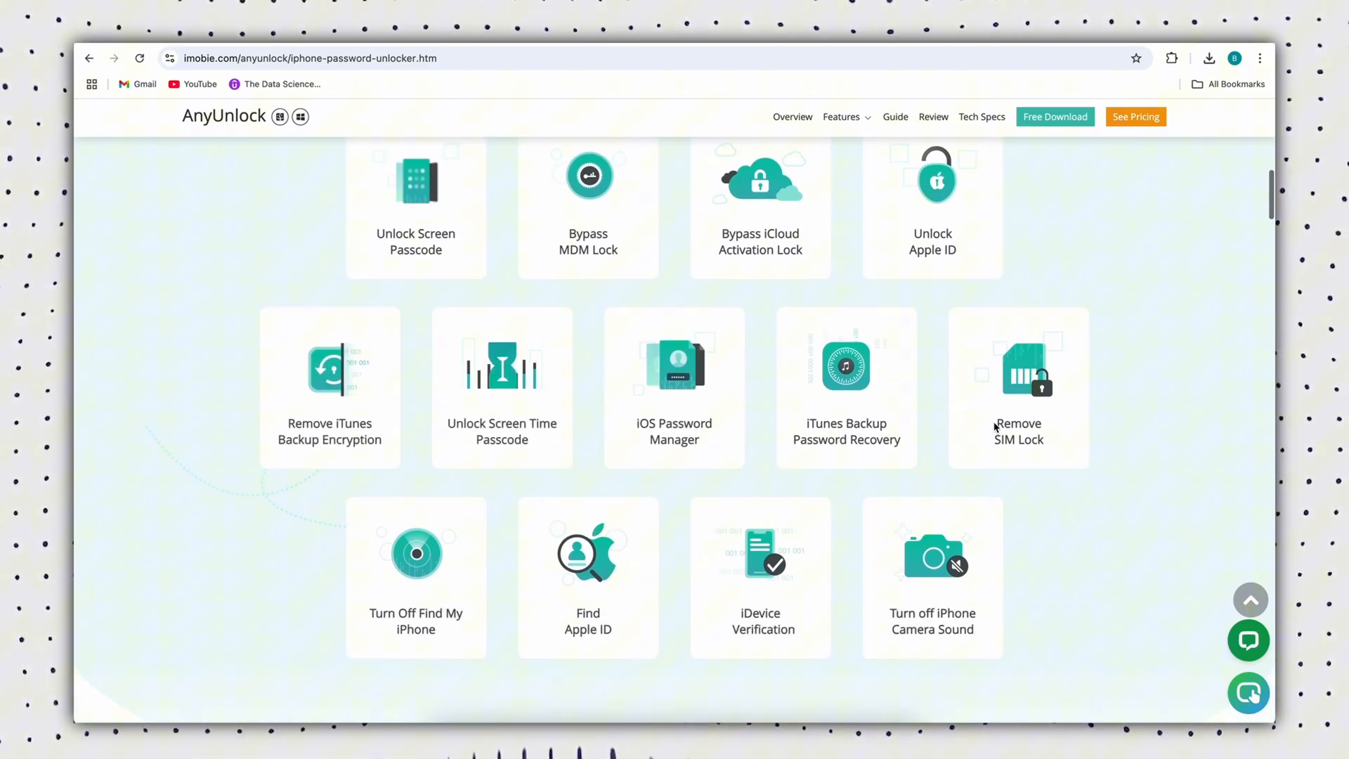
scroll(down, 3)
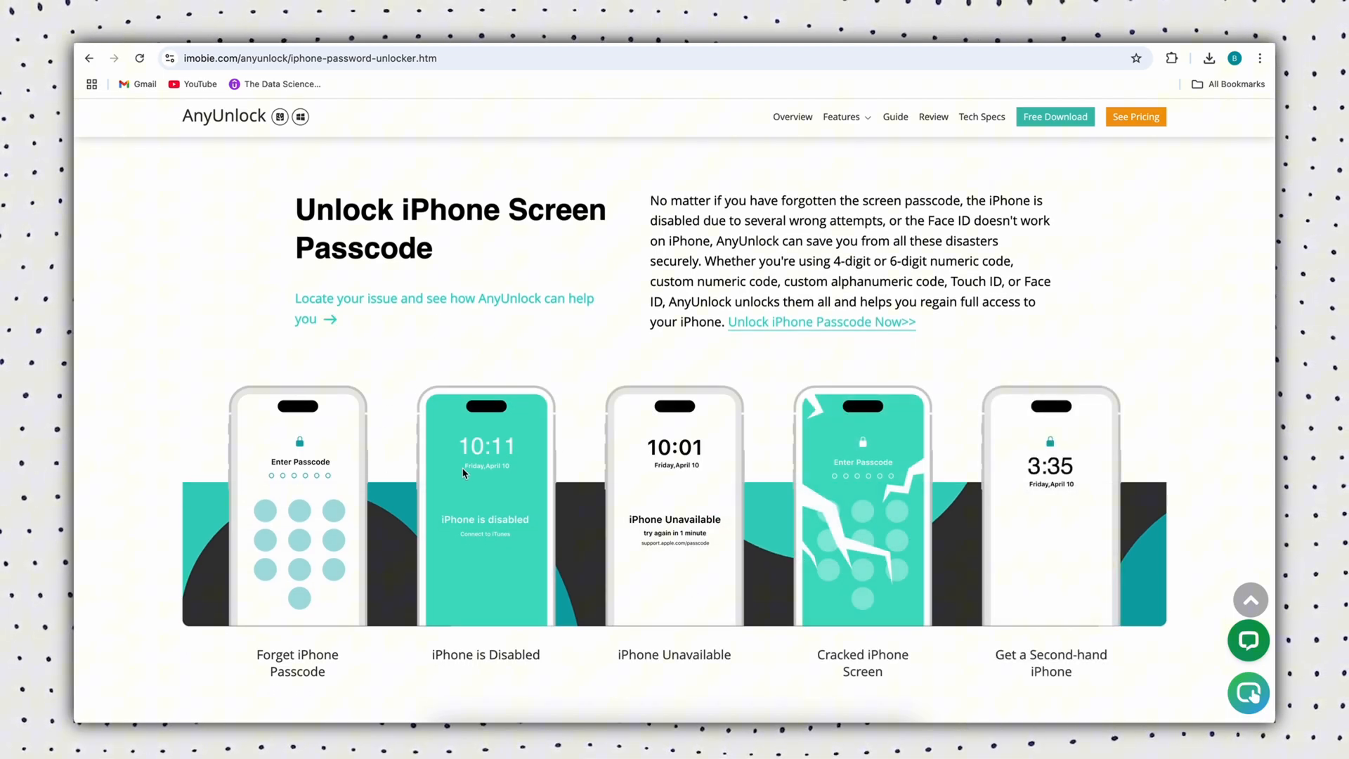
mouse_move(915, 524)
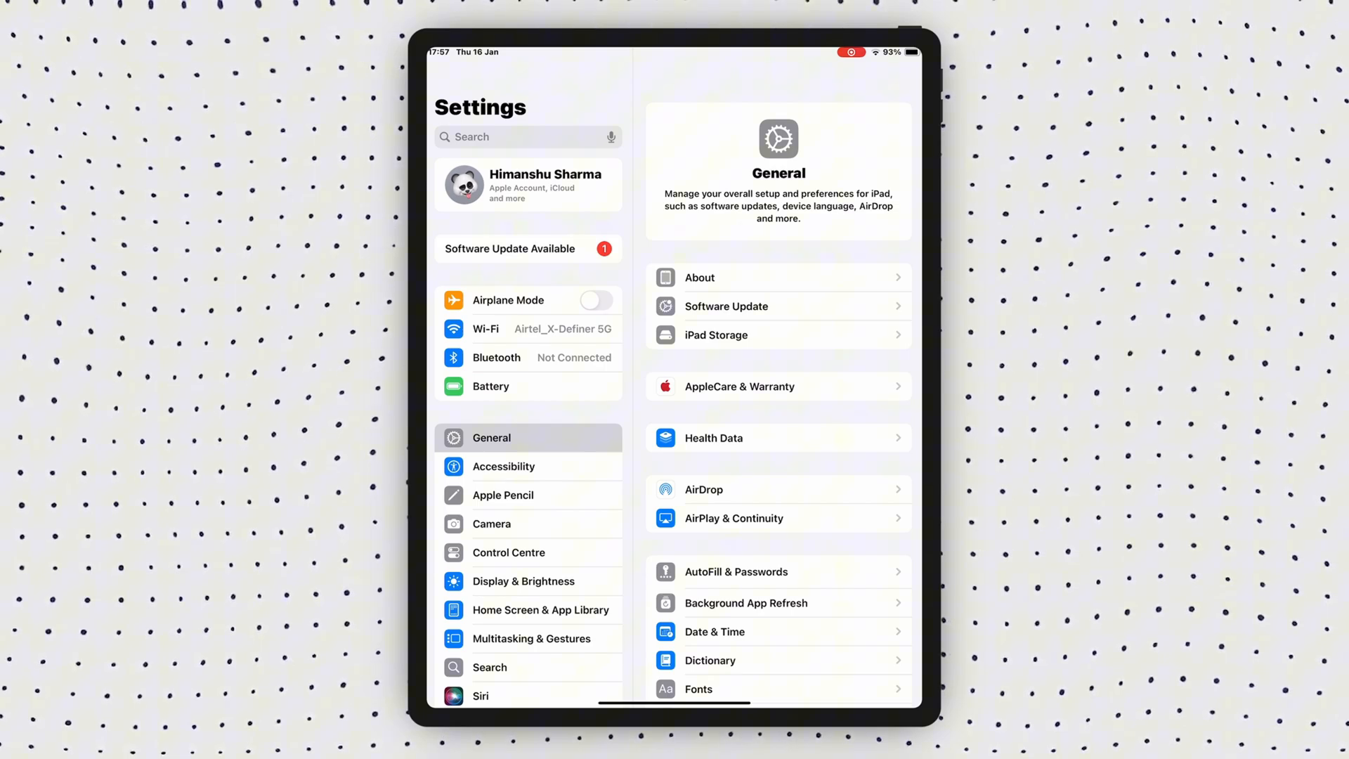
click(527, 184)
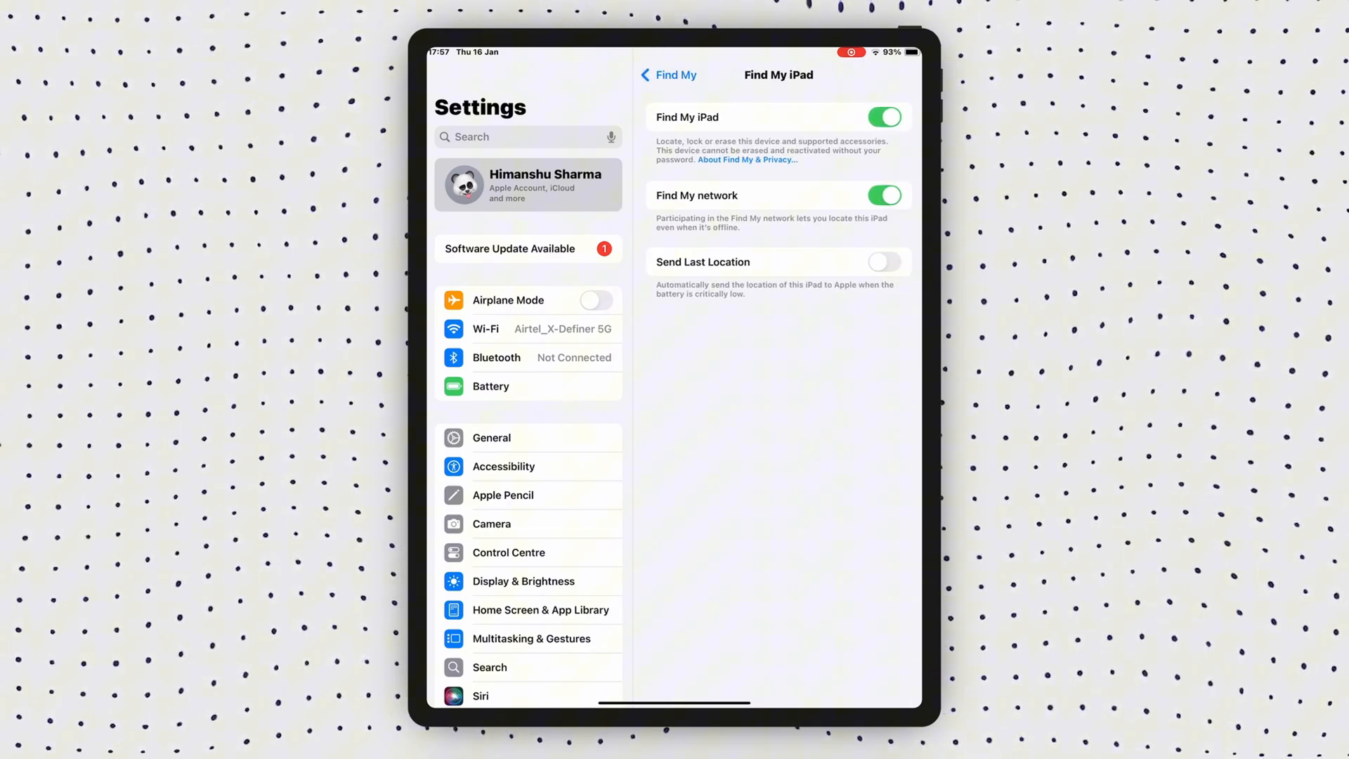
click(888, 116)
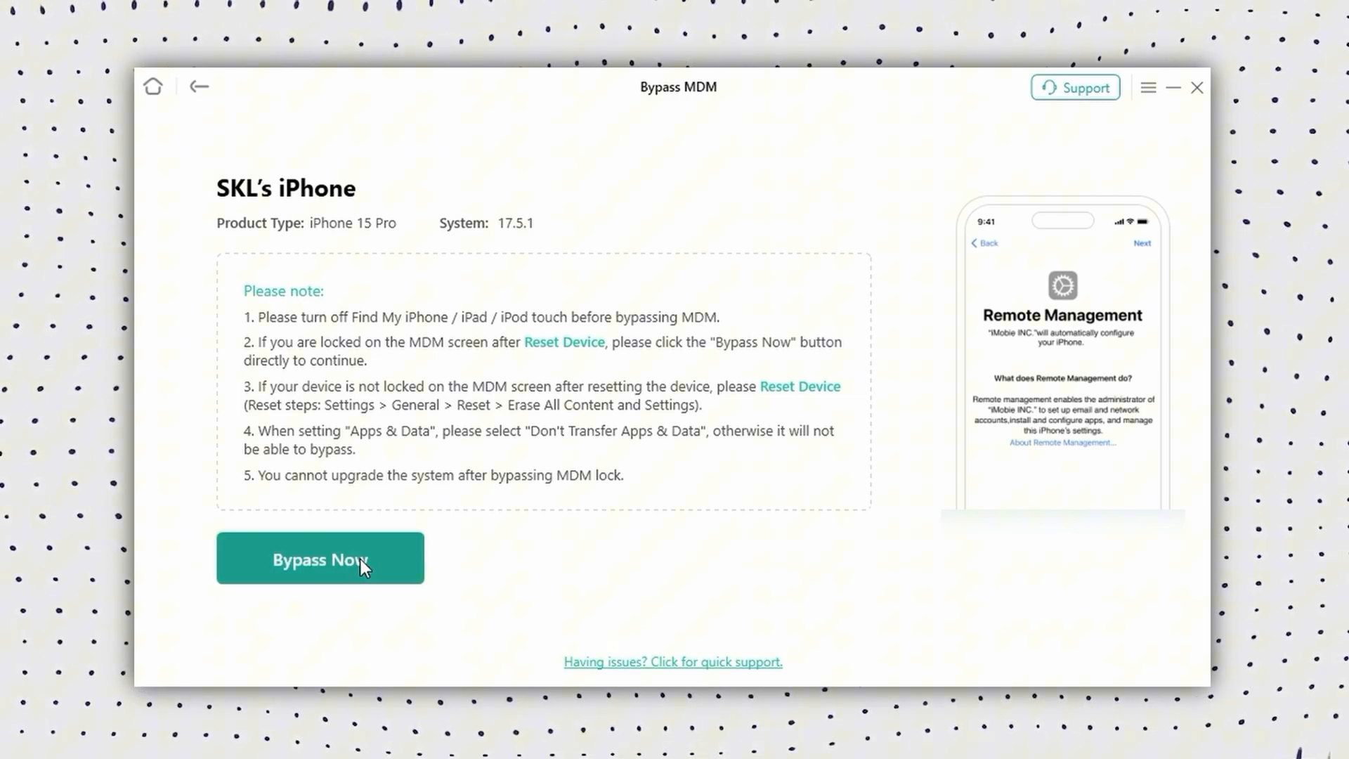
Step: Start the MDM bypass with Bypass Now and confirm Already Done on Remote Management
click(320, 558)
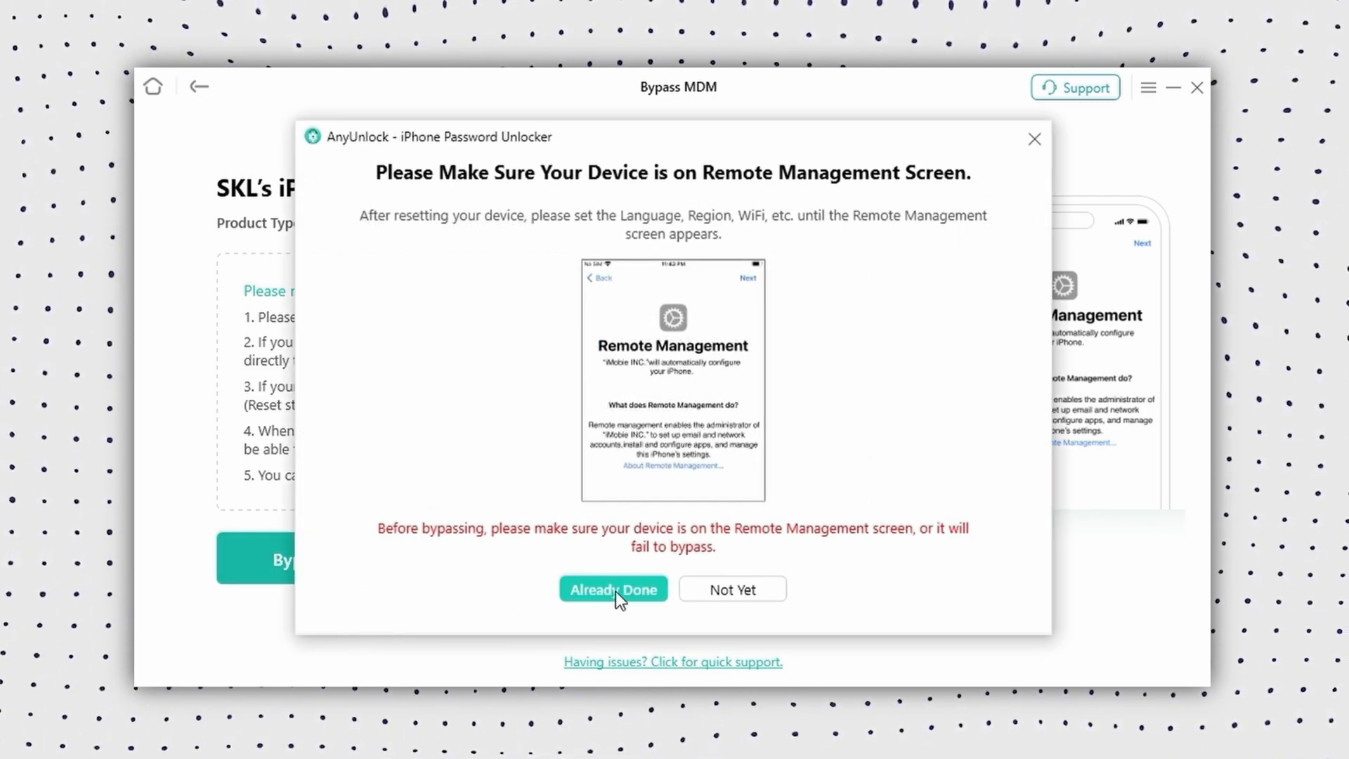
click(613, 589)
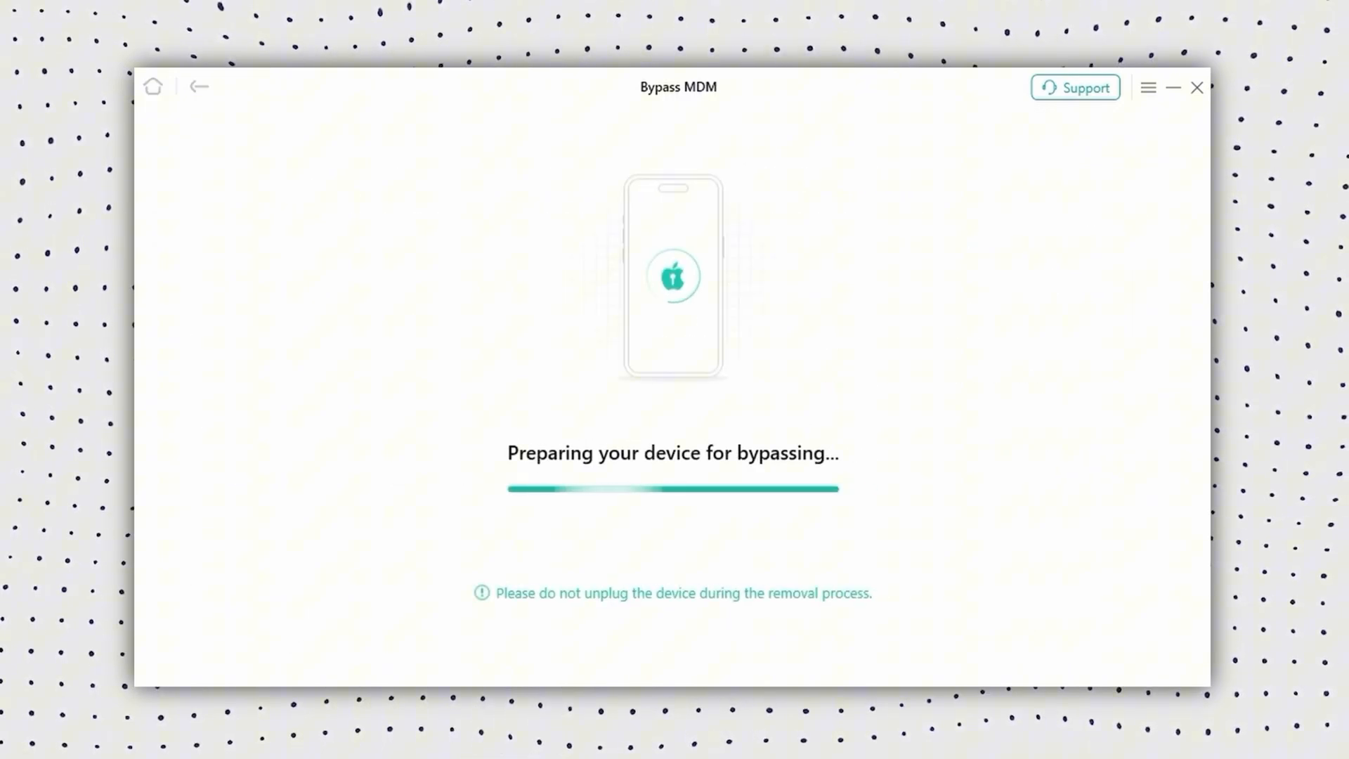